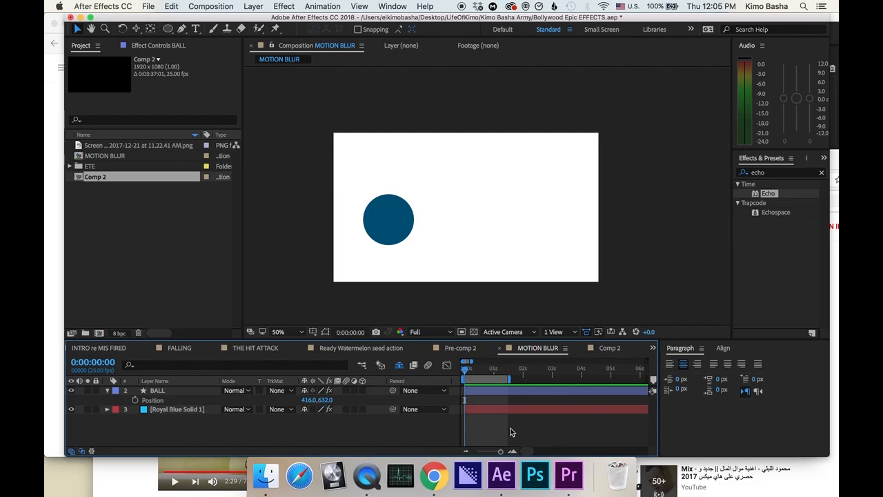
Step: Keyframe the ball's Position at 0s and about 1s, then apply Easy Ease
left_click(158, 390)
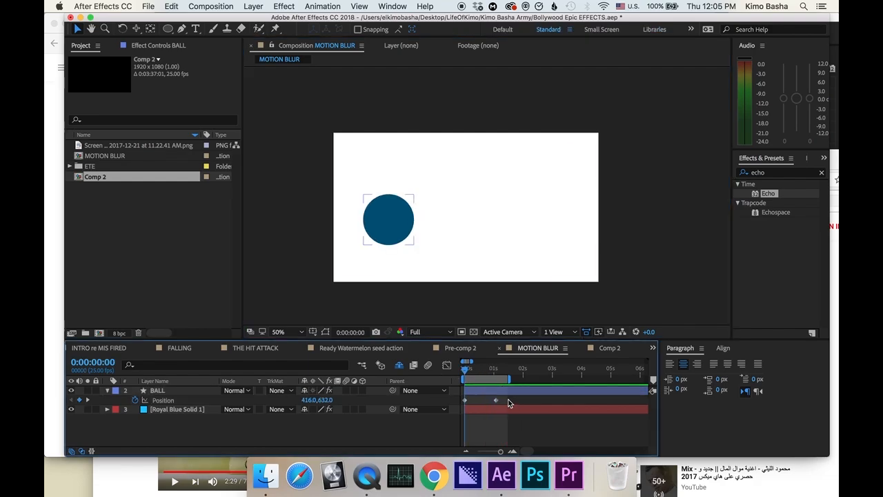
left_click(157, 390)
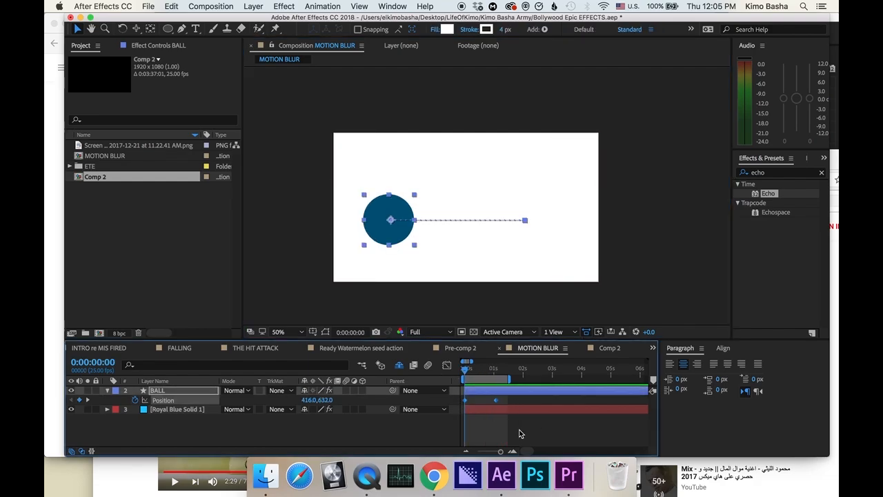
right_click(496, 400)
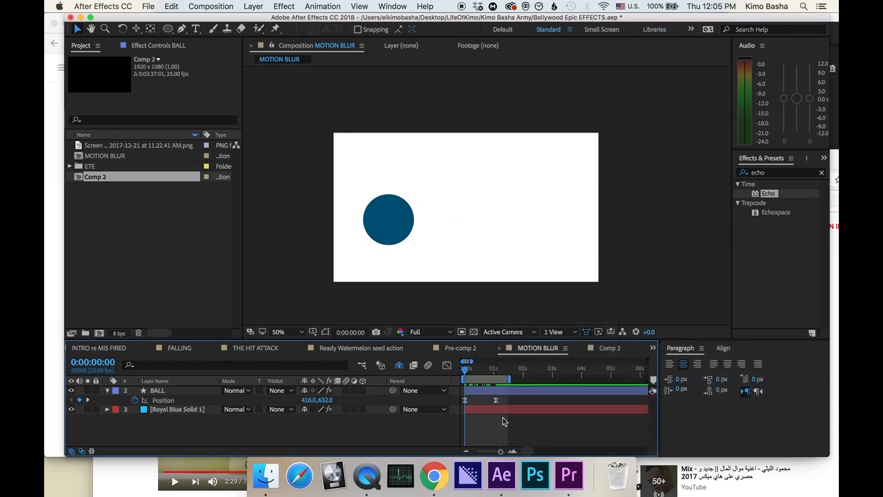
Step: Duplicate the BALL layer and rename the copy 'Motino Trail'
left_click(388, 218)
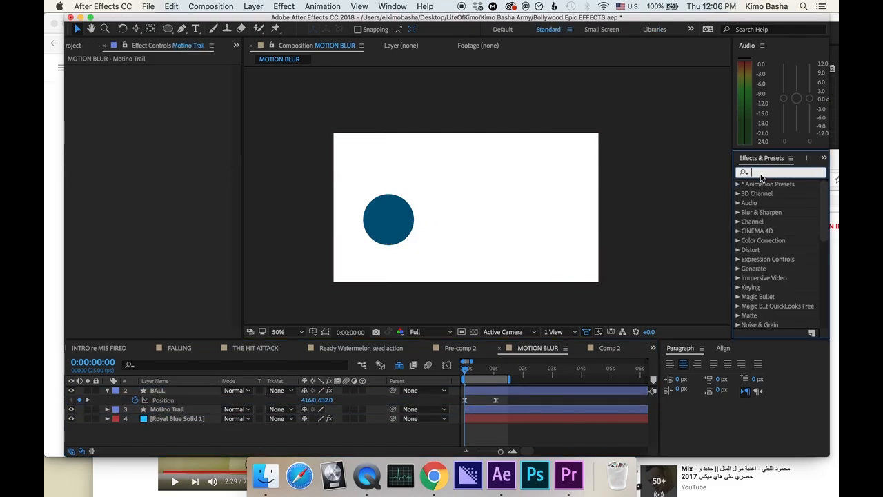
Step: Apply the Echo and Fill effects to the Motino Trail layer
type("echo")
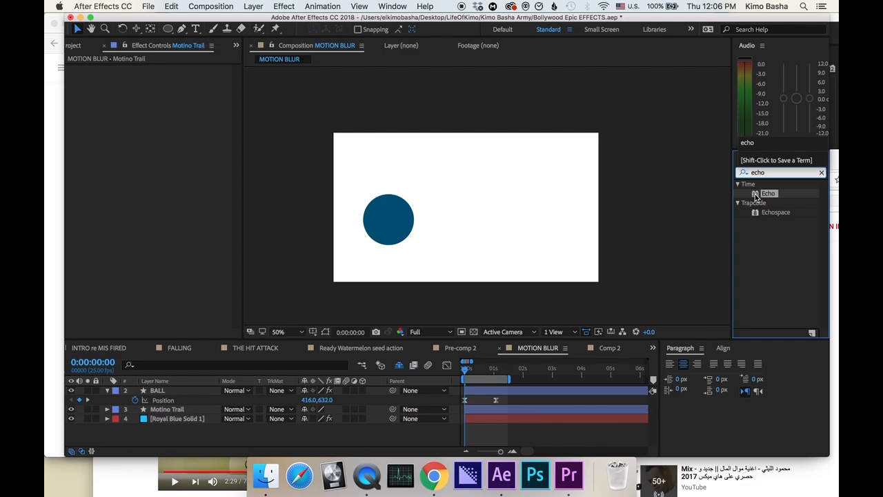
double_click(768, 192)
type("fill")
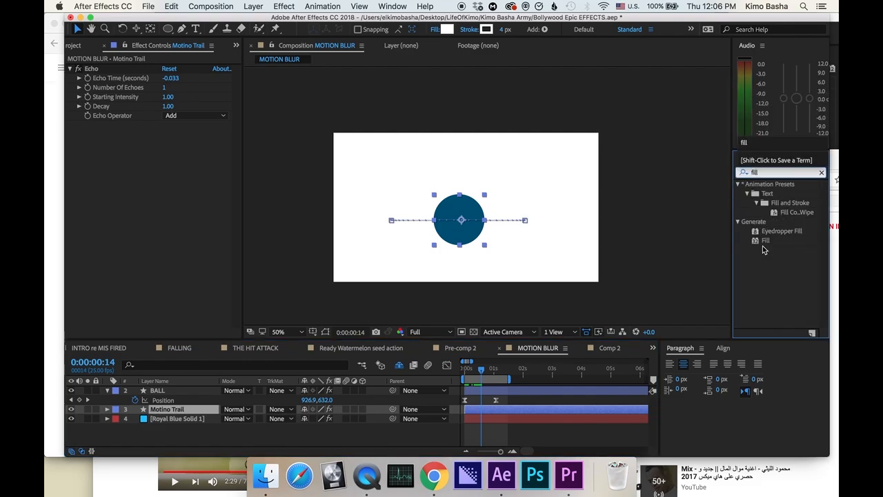
double_click(766, 241)
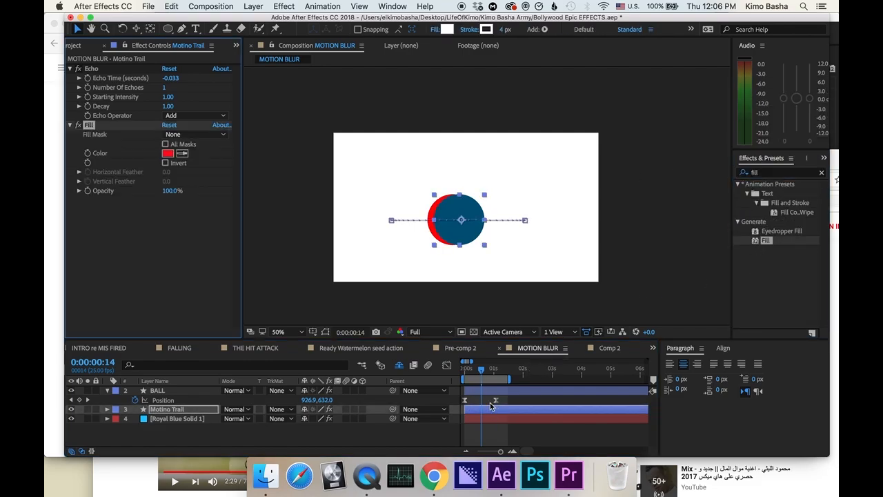
mouse_move(434, 258)
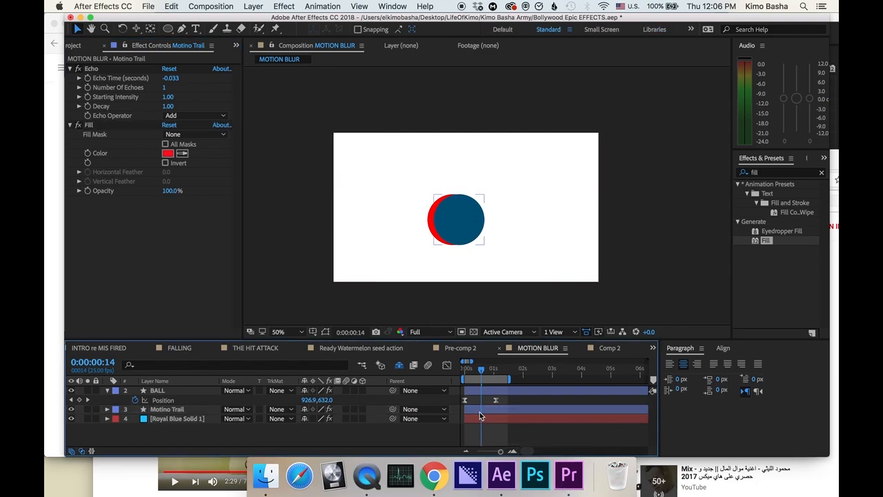
Step: Set Echo Time to -0.001, 25 echoes, and Composite In Back operator
left_click(167, 409)
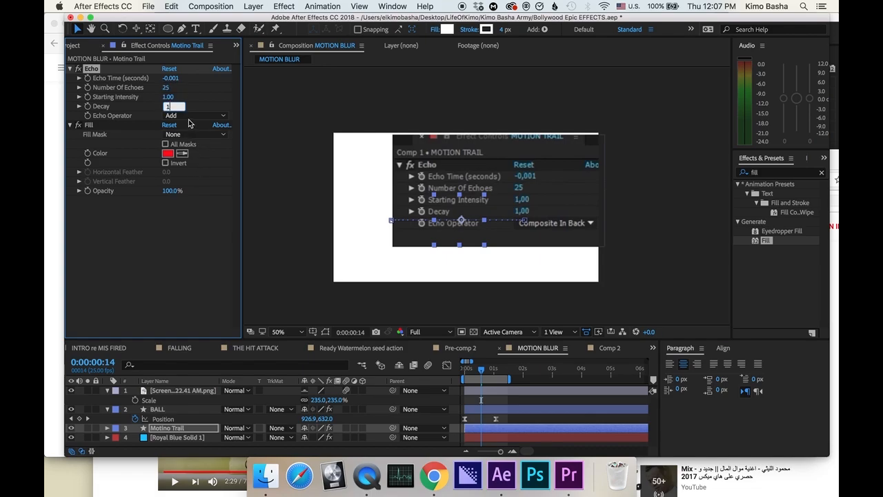
left_click(197, 115)
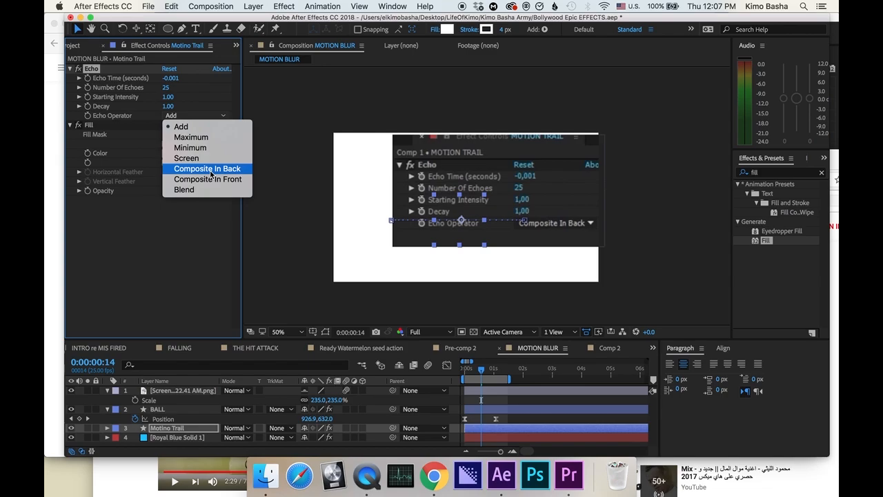
left_click(207, 169)
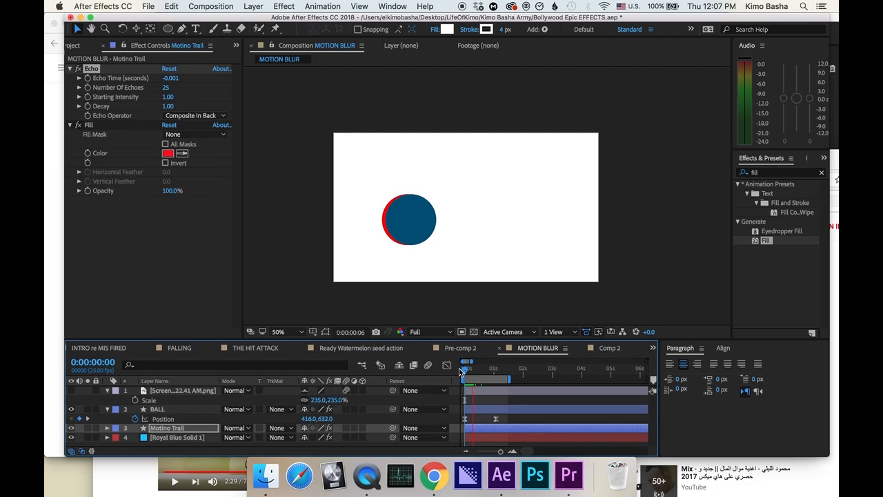
Step: Move the playhead to frame 13 and set Echo Decay to 0.84
left_click_drag(467, 373, 480, 372)
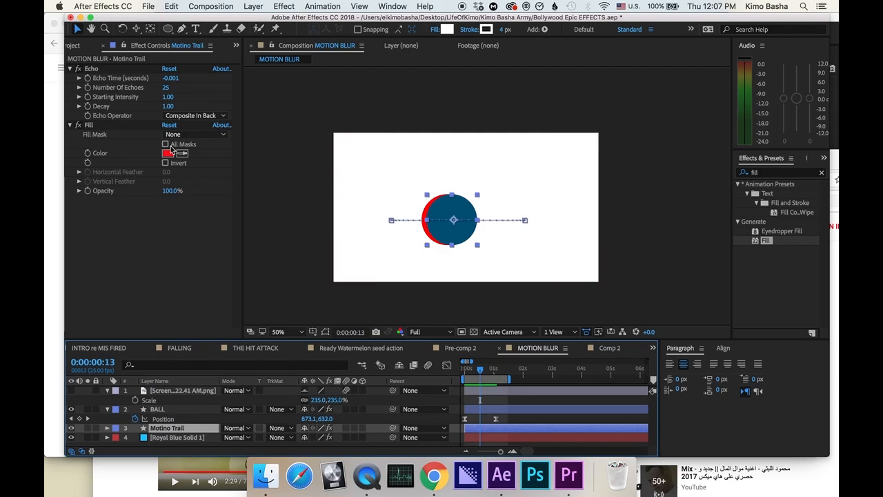
left_click(172, 153)
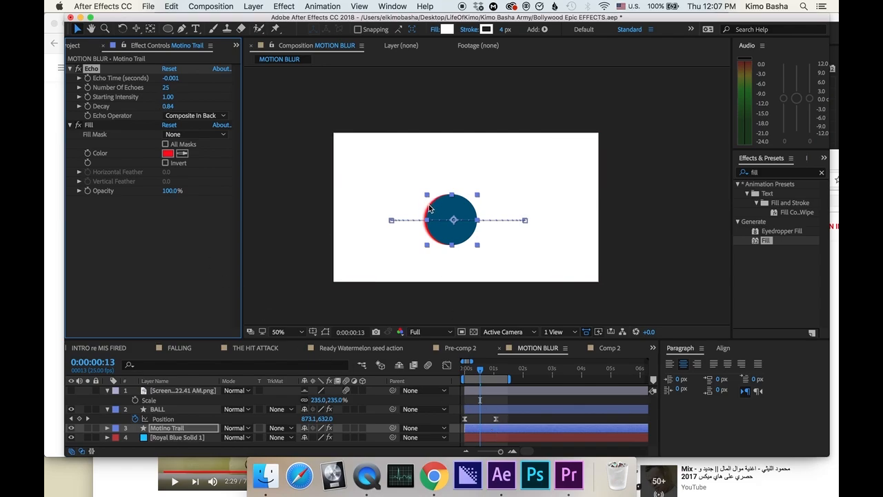
mouse_move(438, 298)
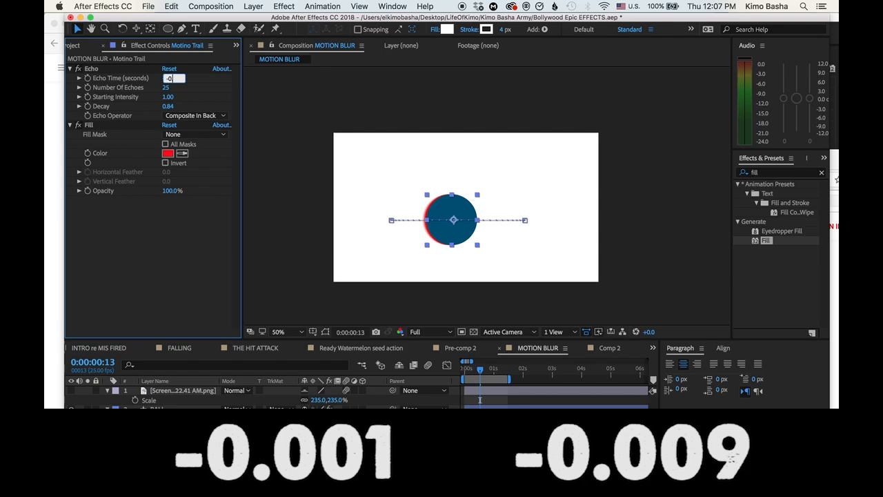
Step: Set Echo Time to -0.009 and enable motion blur on the BALL layer
type("-0.009")
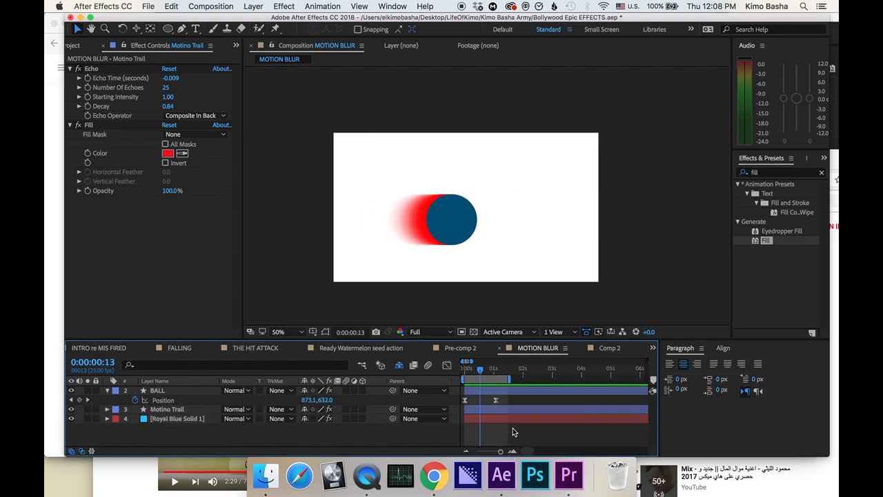
left_click(157, 391)
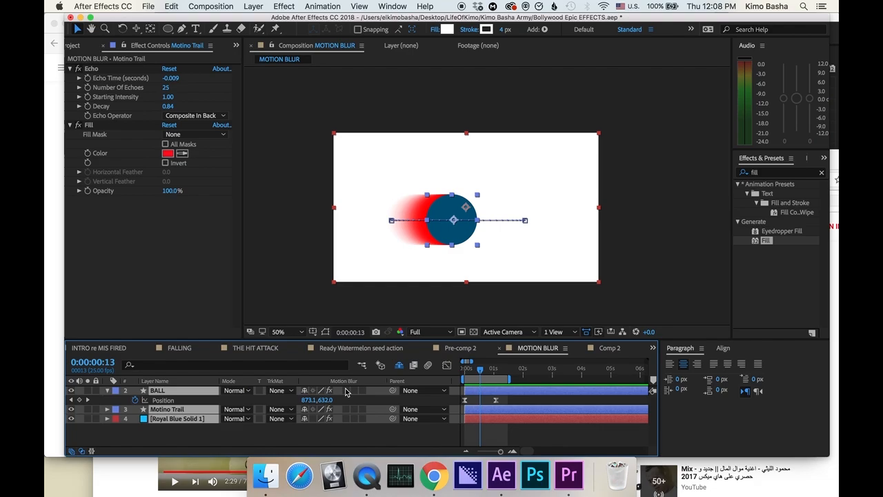